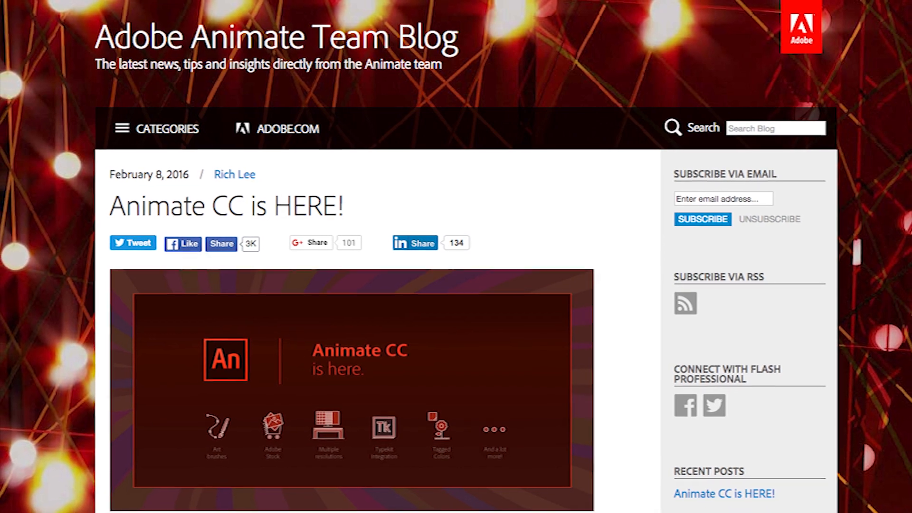
- Choose a chalk/charcoal Artistic brush from the Brush Library and paint a magenta underline stroke
scroll("down", 3)
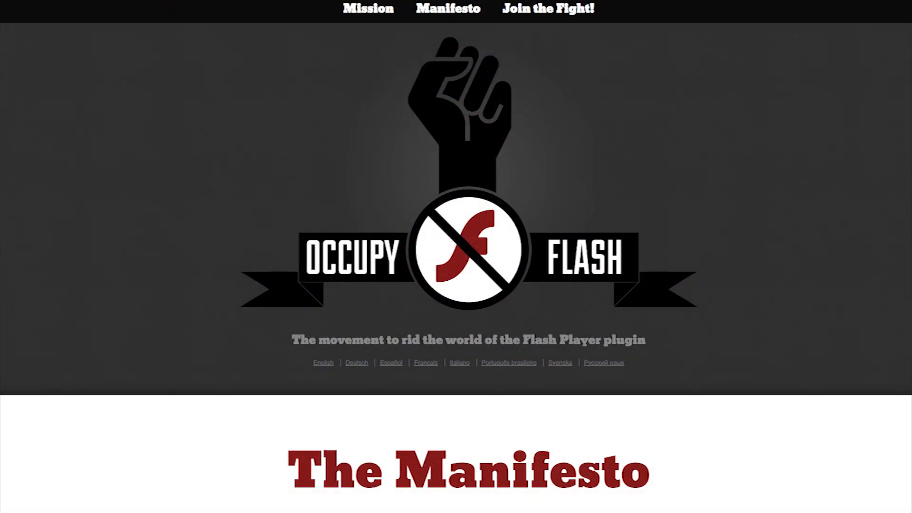
scroll("down", 3)
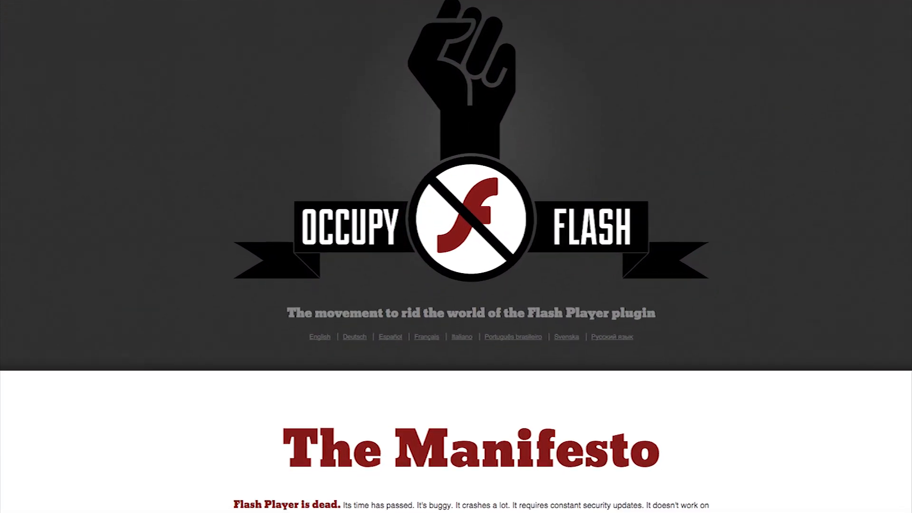
scroll("down", 3)
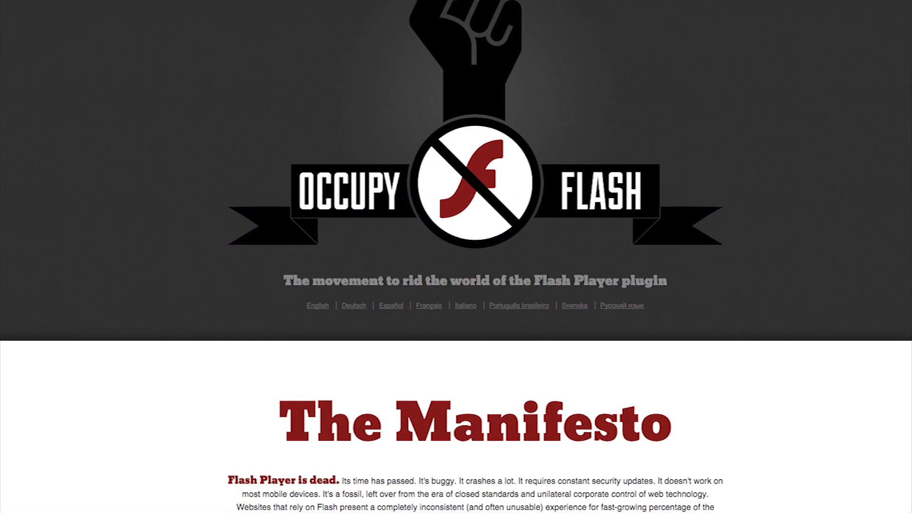
scroll("down", 3)
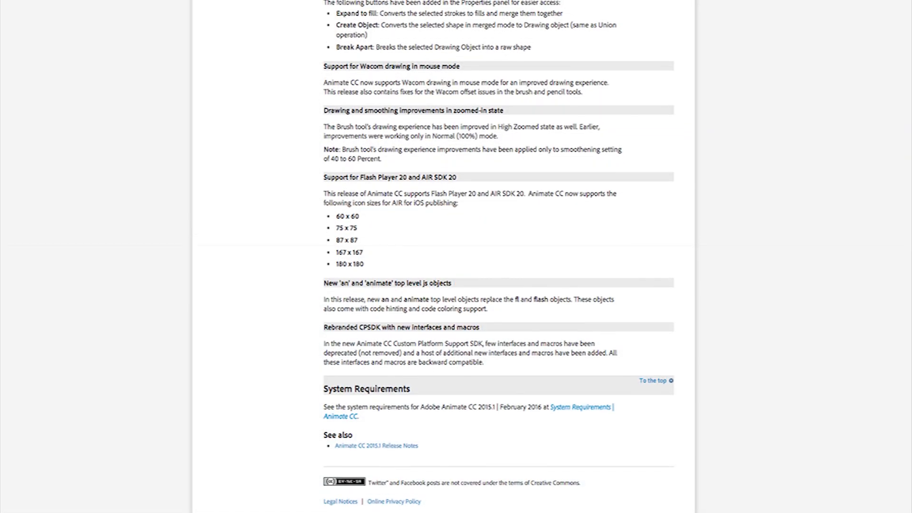
scroll("up", 3)
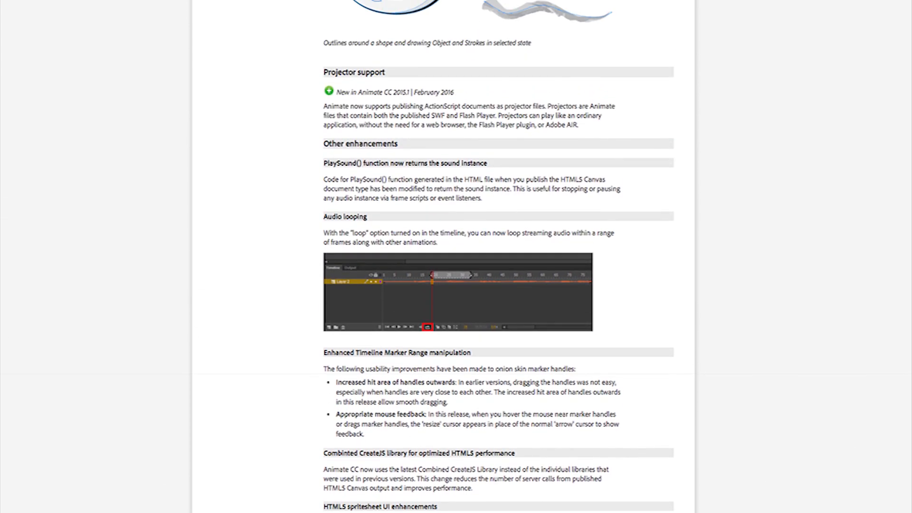
scroll("up", 3)
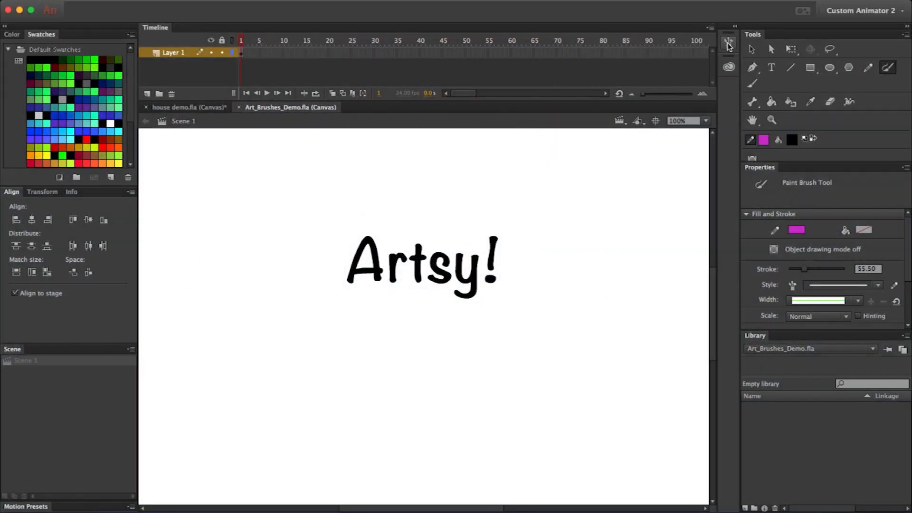
left_click(728, 40)
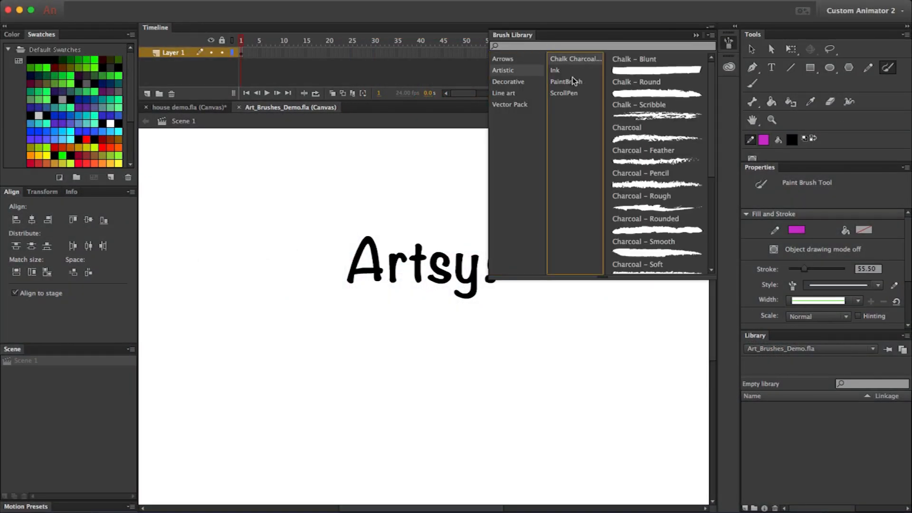
left_click(566, 81)
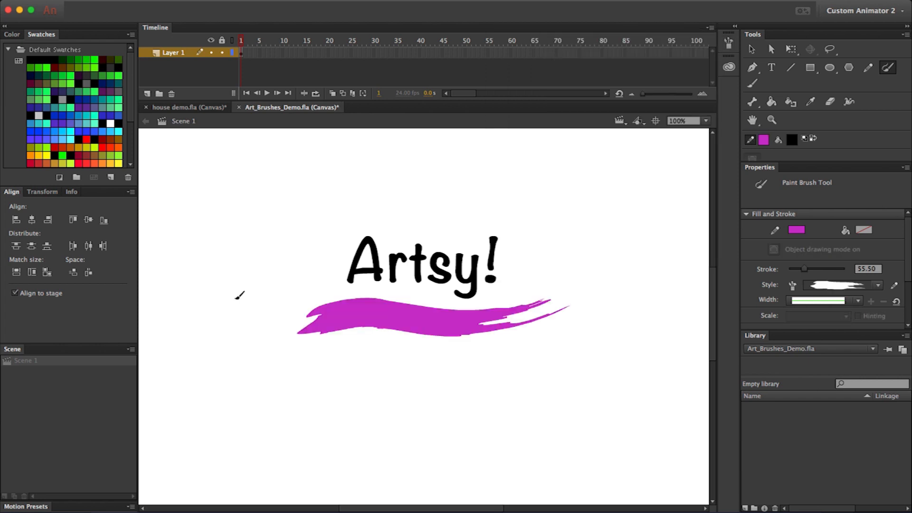
left_click(771, 49)
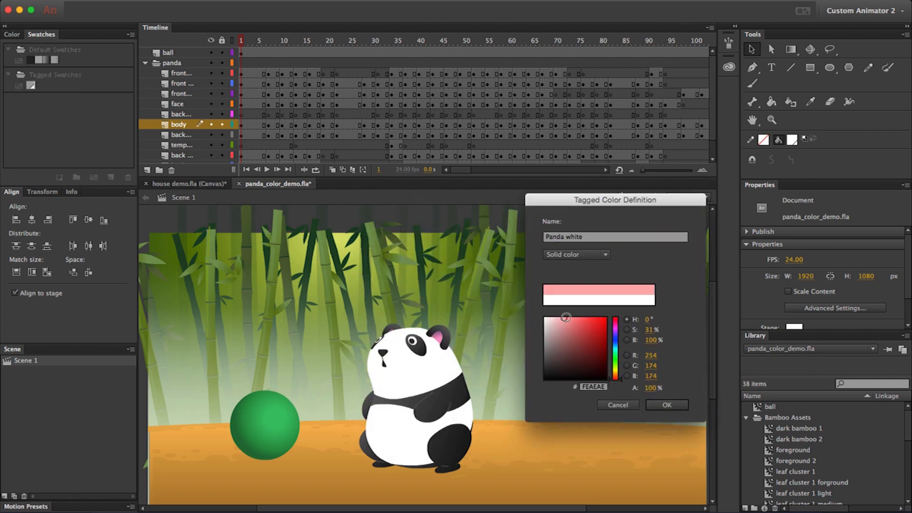
- Pick a light pink in the Tagged Color Definition dialog for the 'Panda white' swatch
left_click(667, 405)
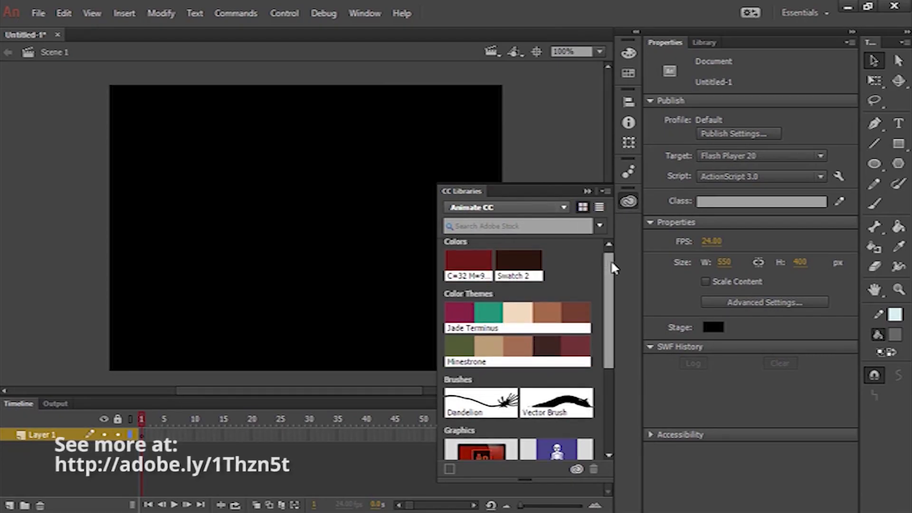
- Scroll the Animate CC library down past colours and brushes to its Graphics section
scroll("down", 3)
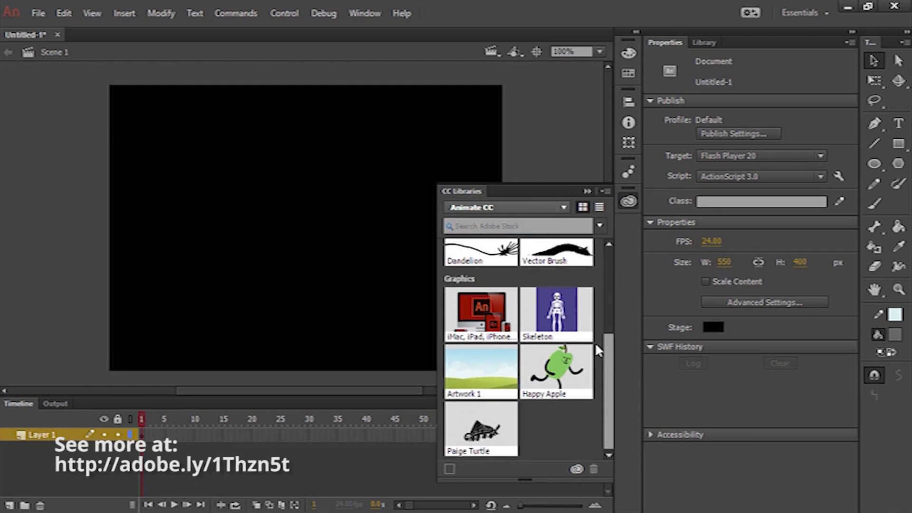
left_click_drag(556, 314, 401, 230)
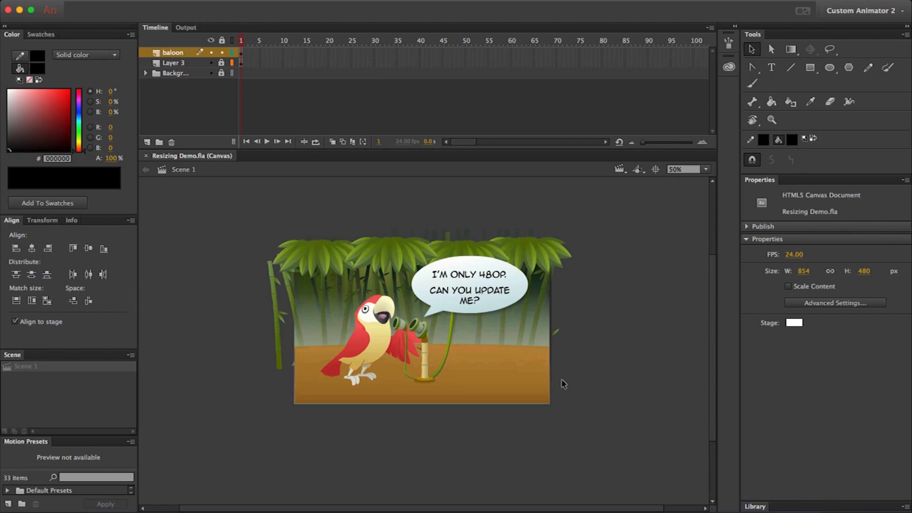
- Resize the stage to 1922 × 1080 via Advanced Settings with Scale content enabled
left_click(835, 303)
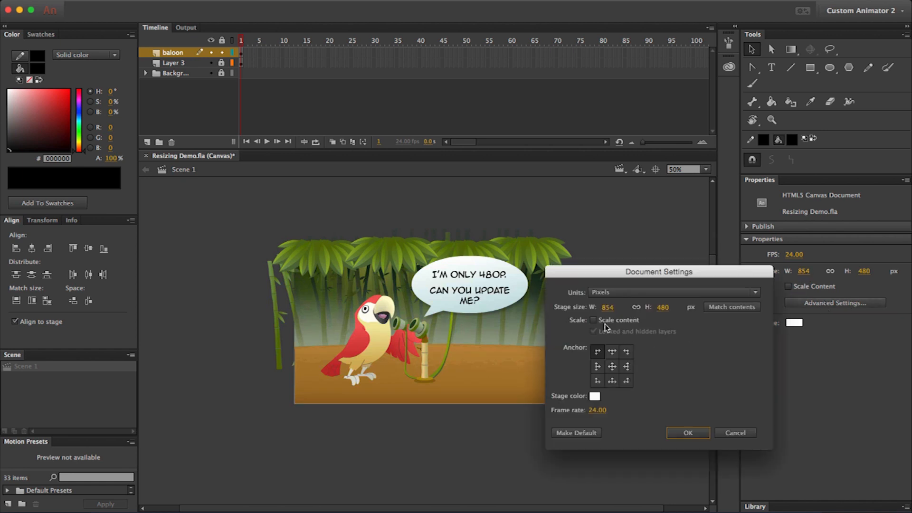
left_click(593, 321)
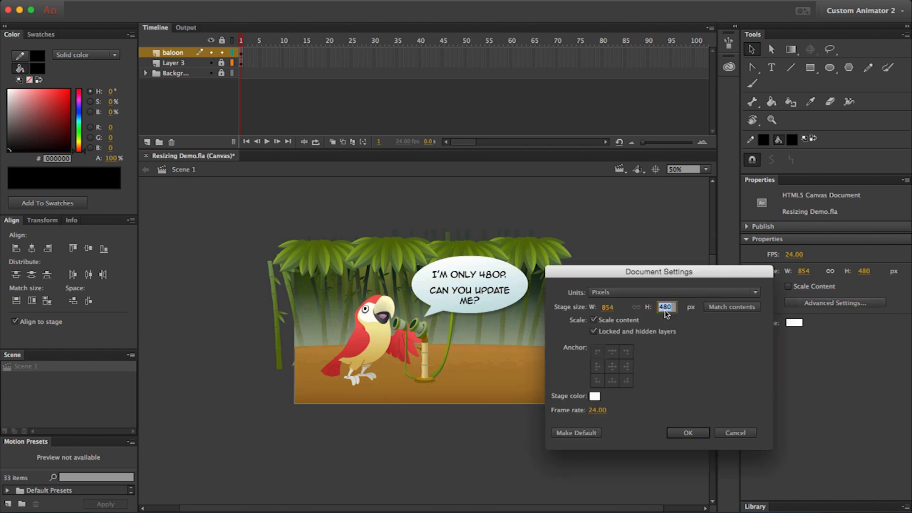
left_click(688, 433)
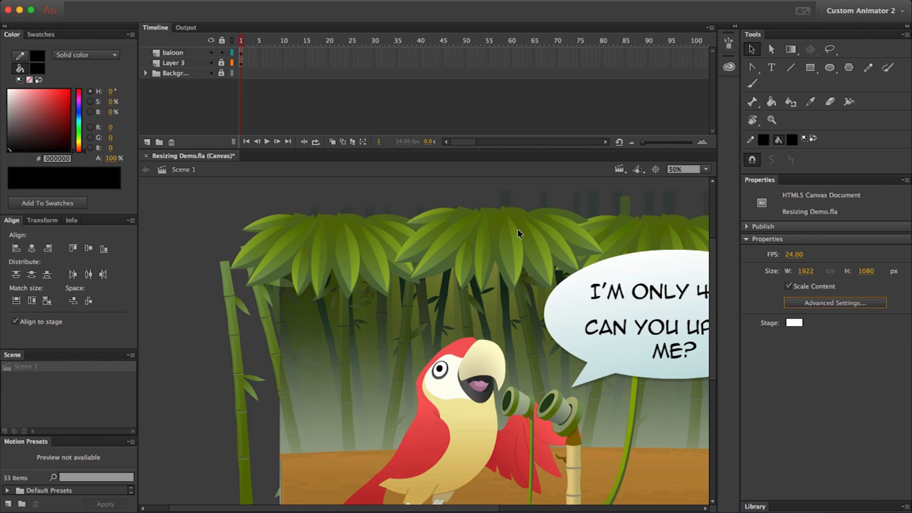
left_click(714, 169)
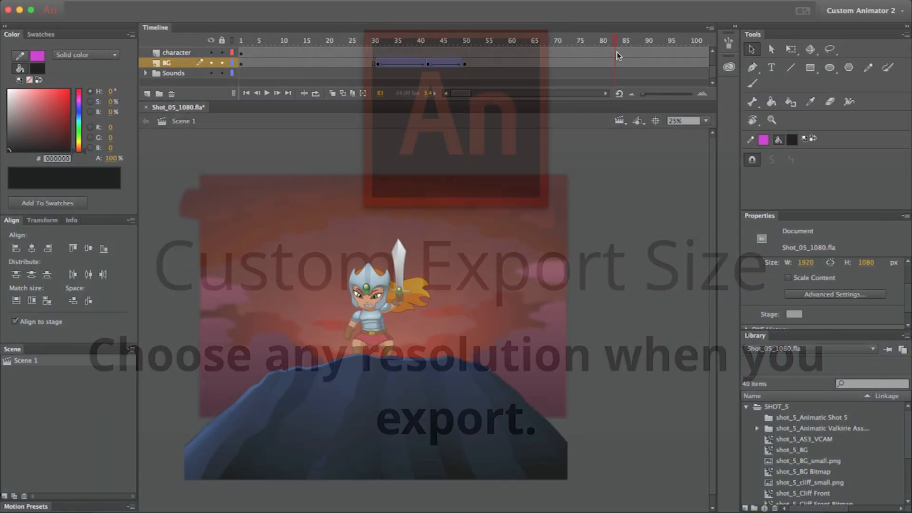
- Export Video from File > Export at a custom 2801 × 1576 render size
left_click(242, 172)
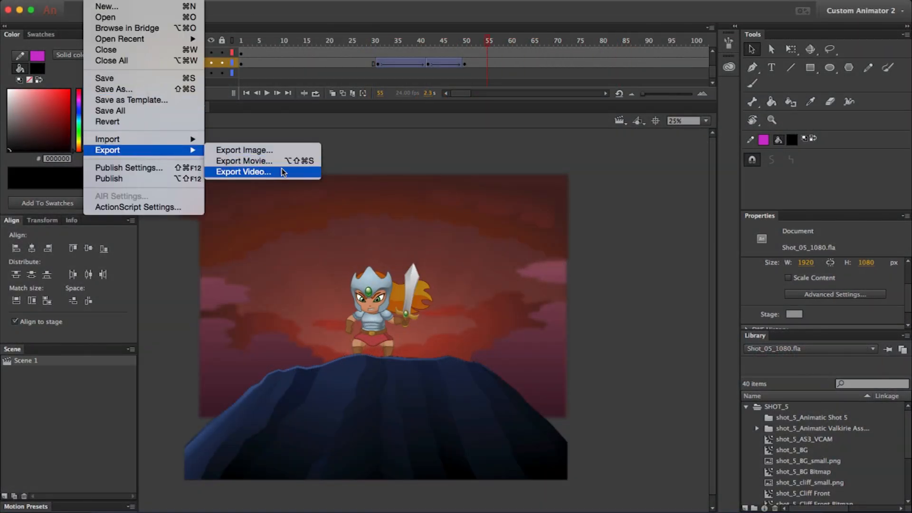
left_click(242, 172)
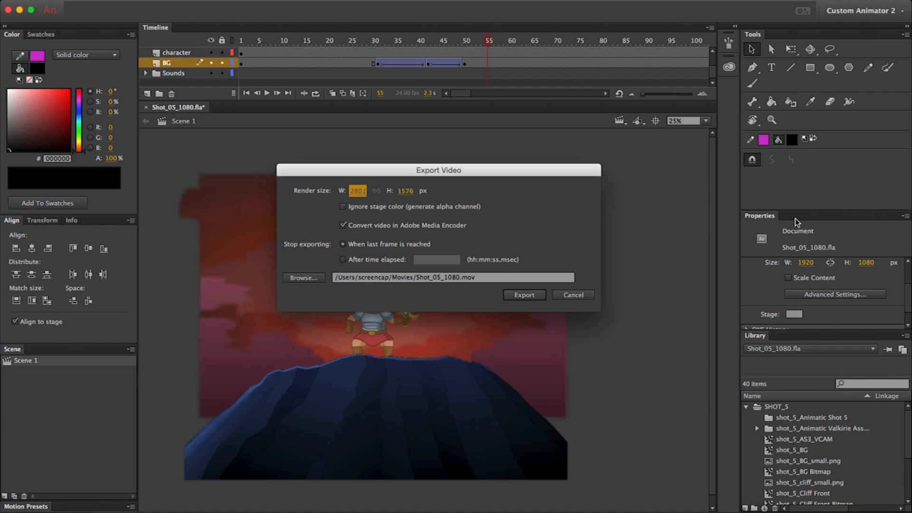
left_click(574, 295)
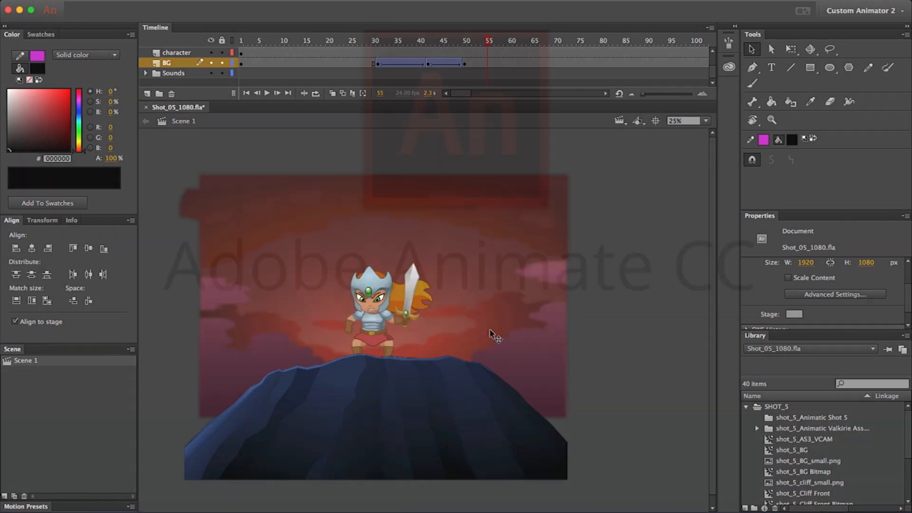